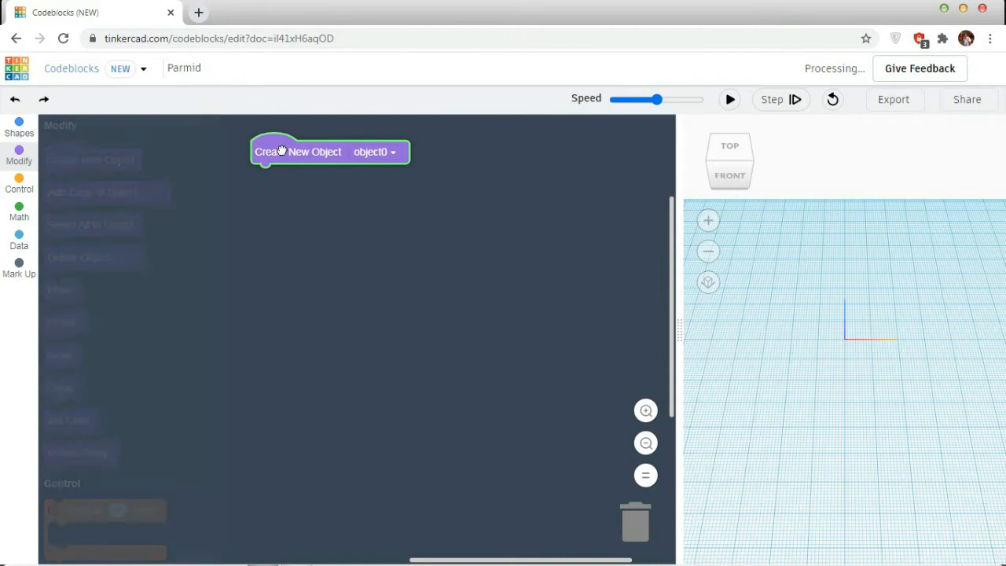
Add a 20×20×20 red Box block under Create New Object from the Shapes list
{"action": "left_click", "coordinate": [19, 127]}
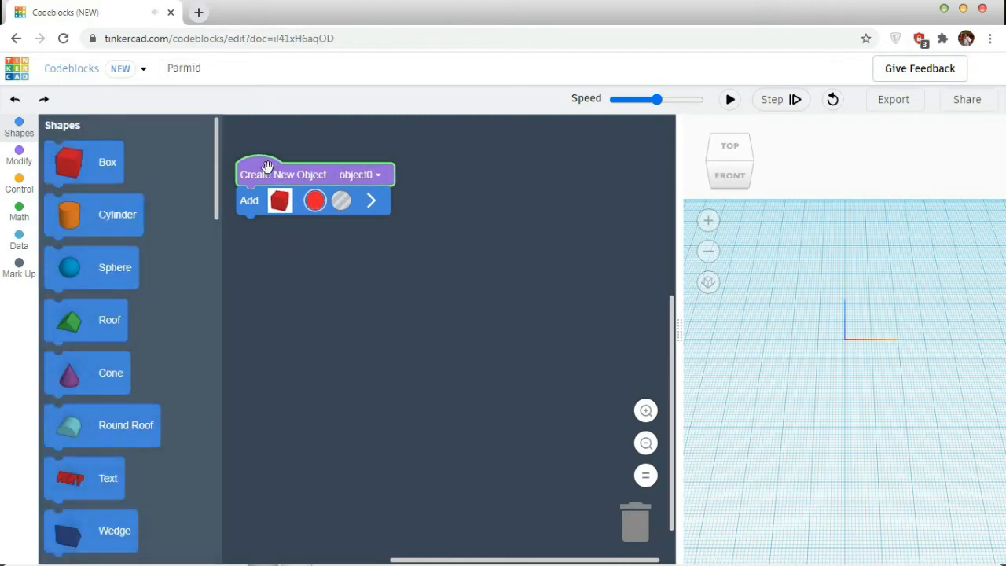
{"action": "left_click", "coordinate": [19, 182]}
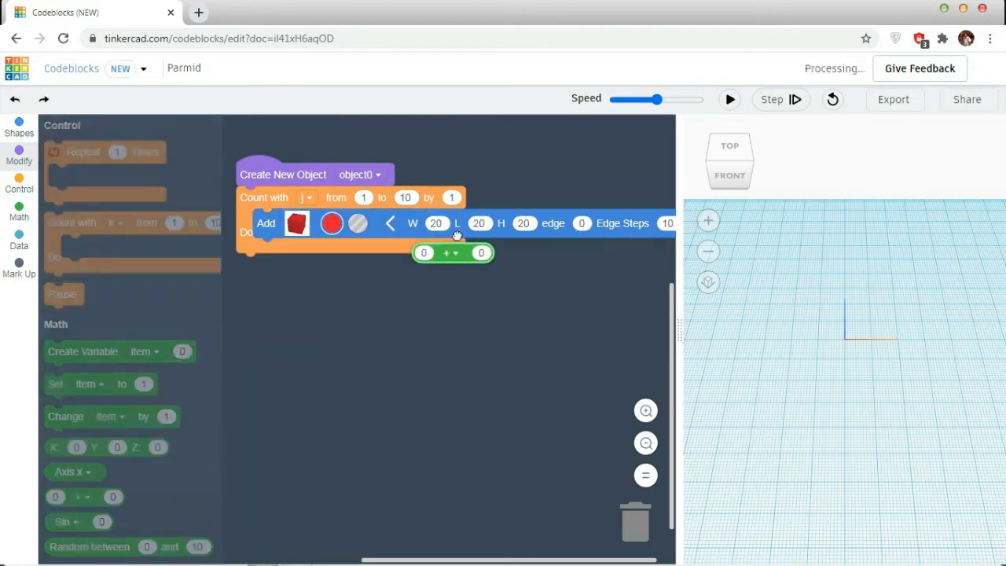
Set the box width and length to 10 × j inside the count-with-j loop
{"action": "right_click", "coordinate": [482, 251]}
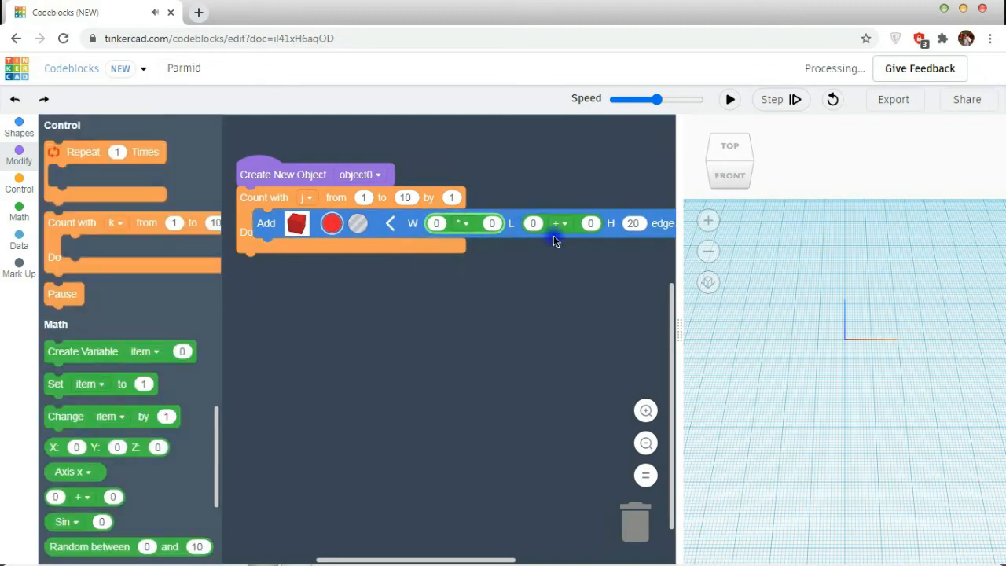
{"action": "left_click", "coordinate": [559, 223]}
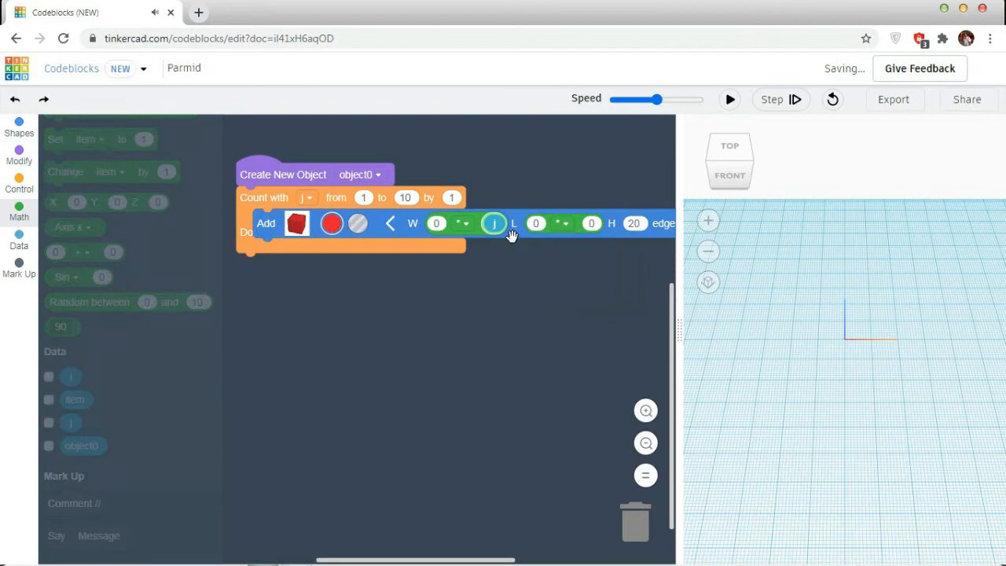
{"action": "left_click", "coordinate": [559, 223]}
{"action": "type", "text": "10"}
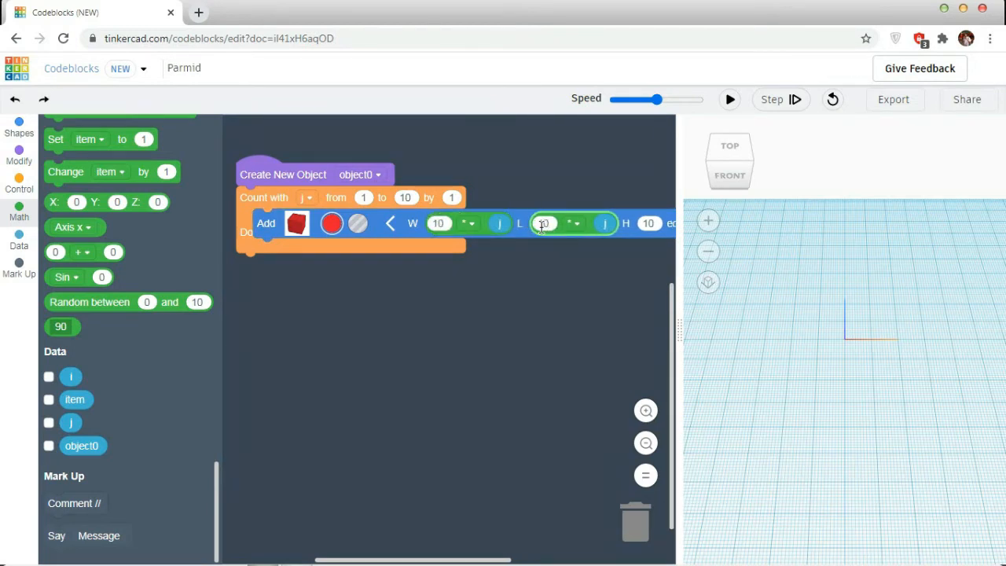
{"action": "left_click", "coordinate": [19, 156]}
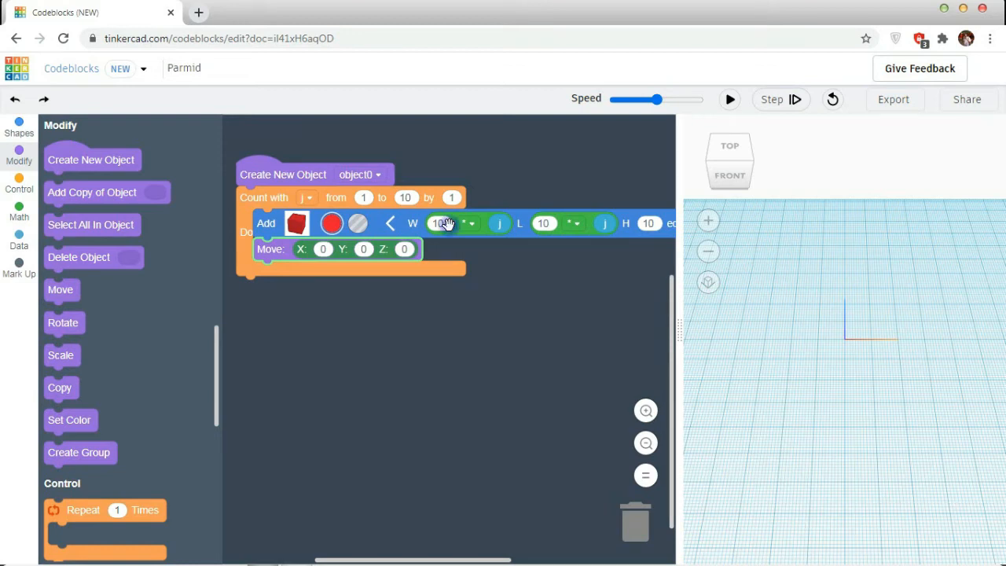
Duplicate the 10 × j block into the Move Z and start the count at 3
{"action": "right_click", "coordinate": [447, 223]}
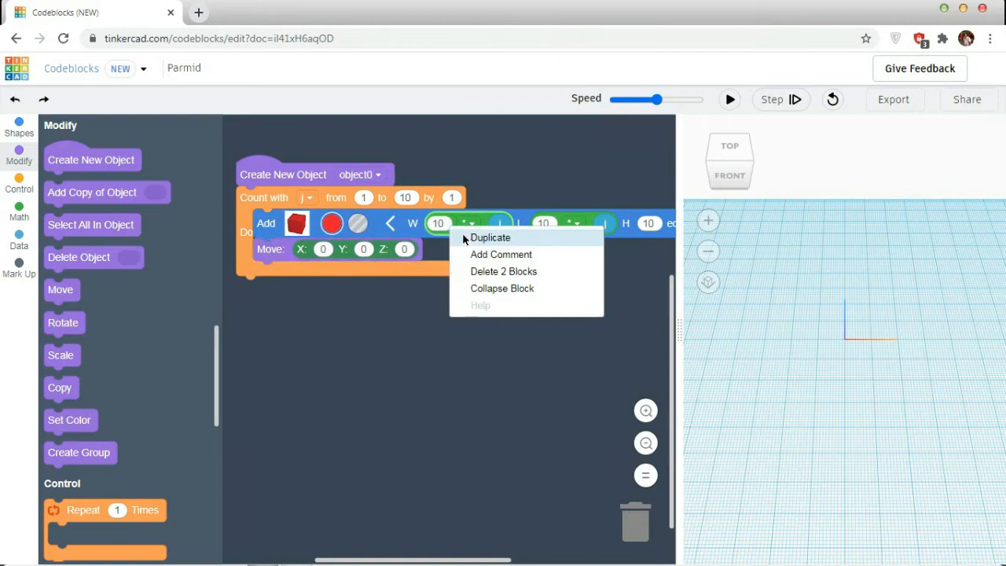
{"action": "left_click", "coordinate": [490, 237]}
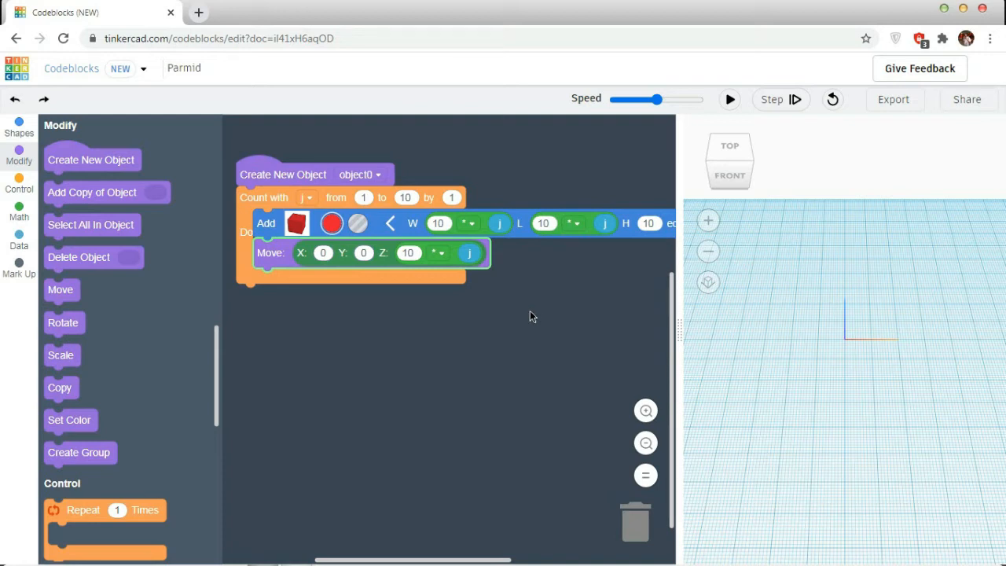
{"action": "mouse_move", "coordinate": [445, 261]}
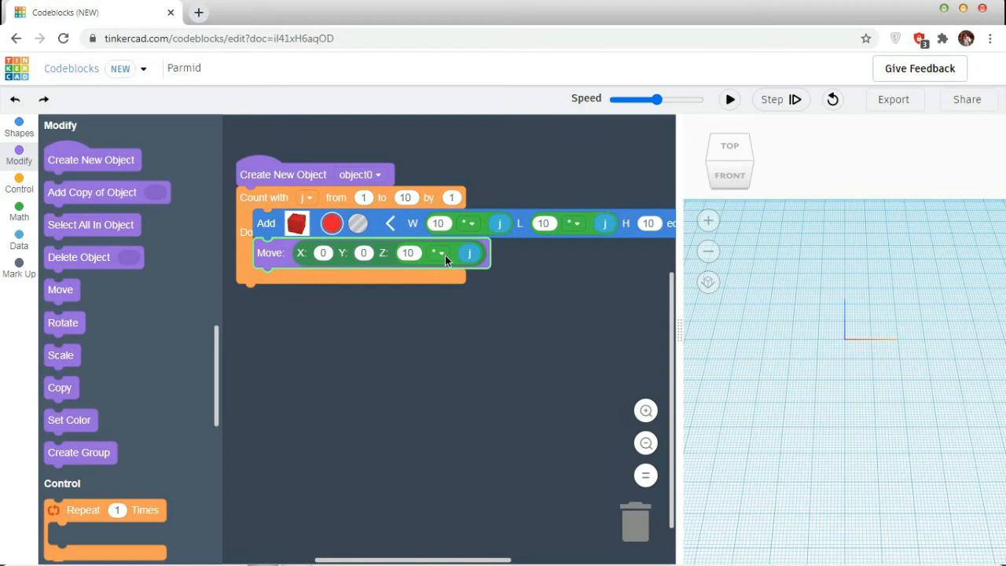
{"action": "mouse_move", "coordinate": [444, 258]}
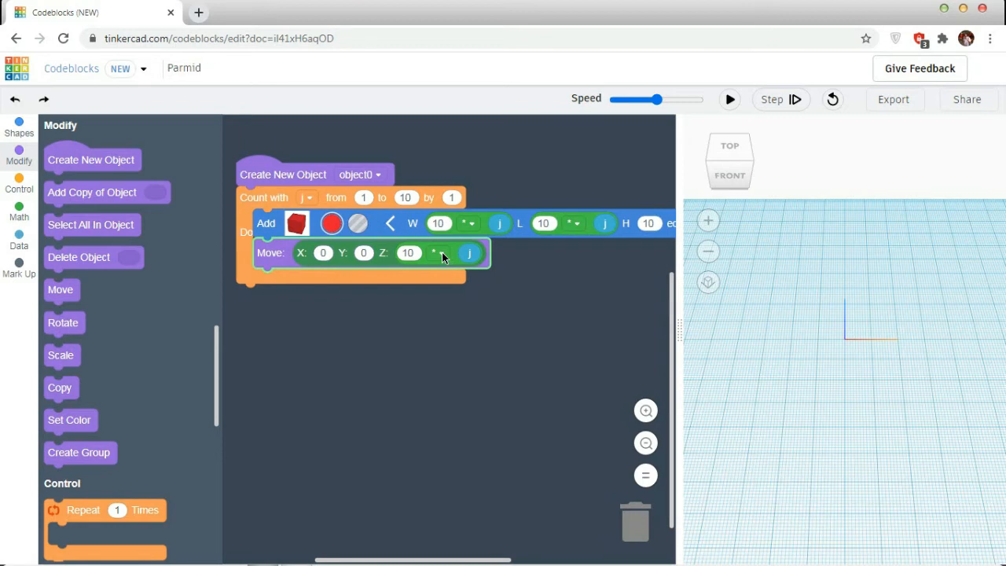
{"action": "mouse_move", "coordinate": [406, 223]}
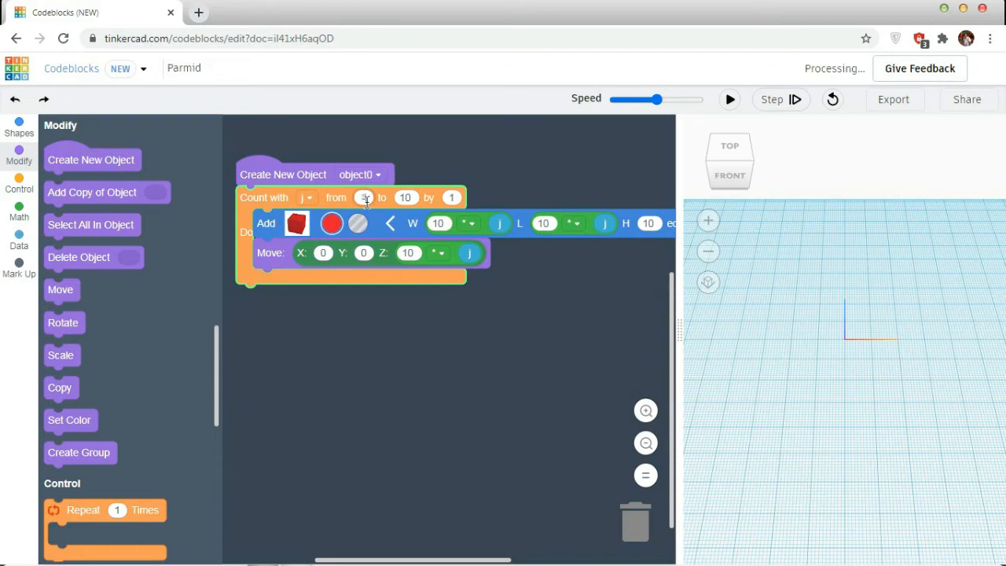
{"action": "type", "text": "3"}
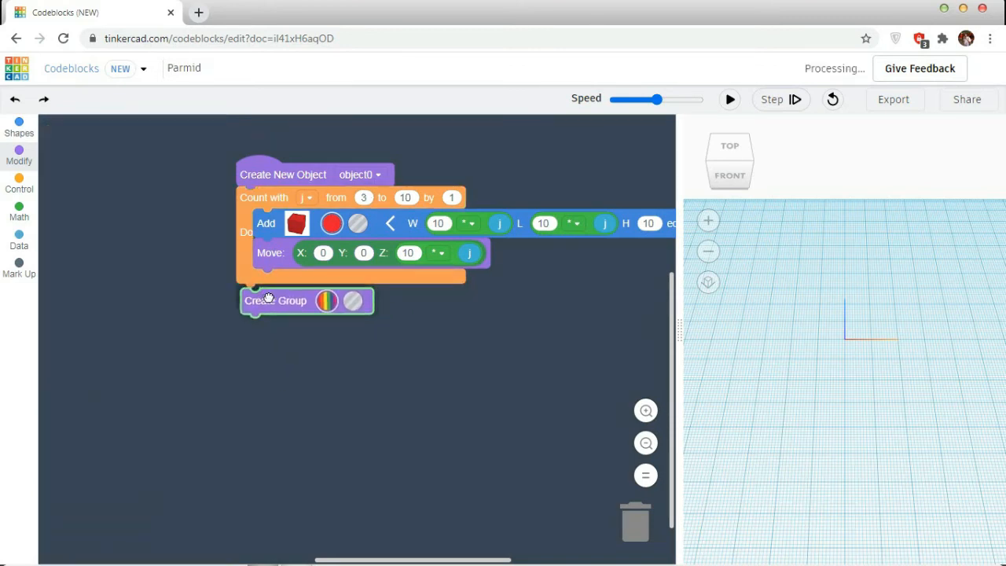
Add Create Group and a Rotate around Axis x block after the loop
{"action": "left_click", "coordinate": [19, 154]}
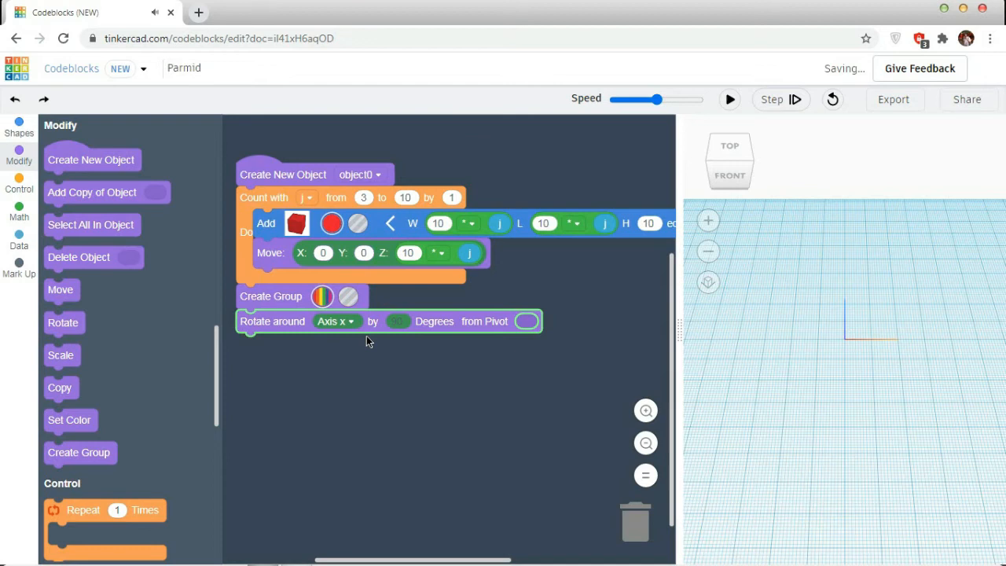
{"action": "left_click", "coordinate": [400, 321]}
{"action": "type", "text": "180"}
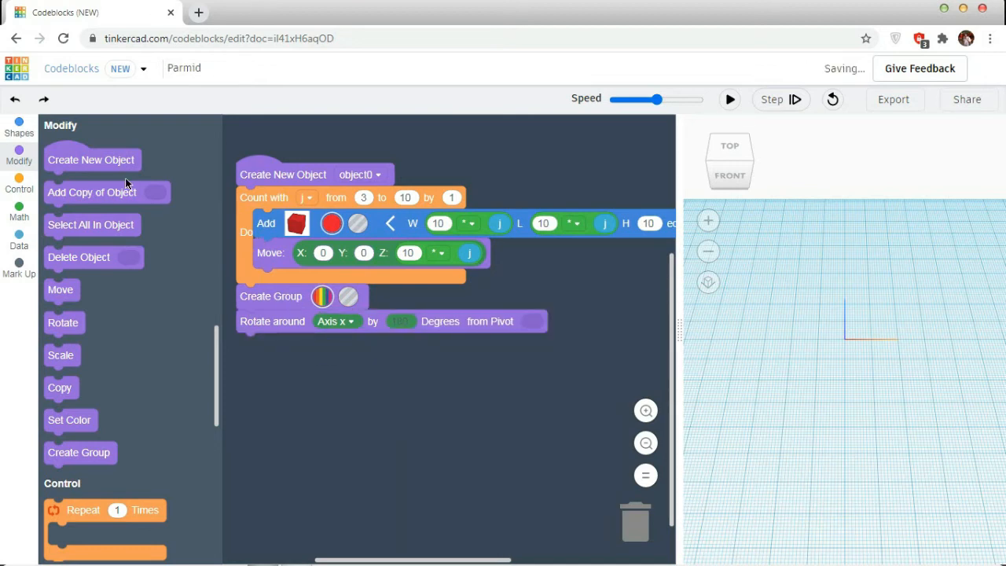
{"action": "left_click", "coordinate": [729, 99]}
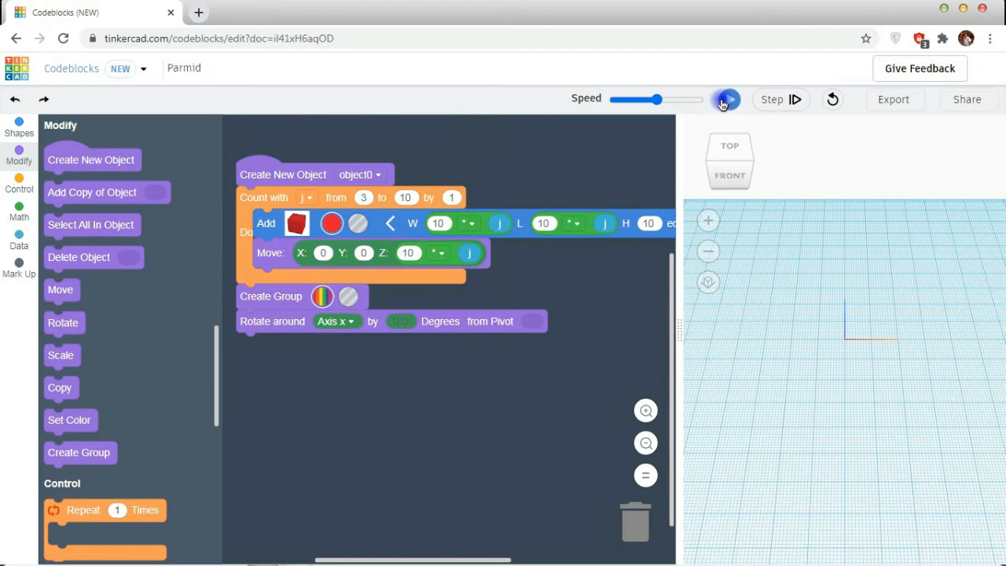
Run the program to build the stepped red box pyramid and widen the 3D preview
{"action": "left_click", "coordinate": [726, 99]}
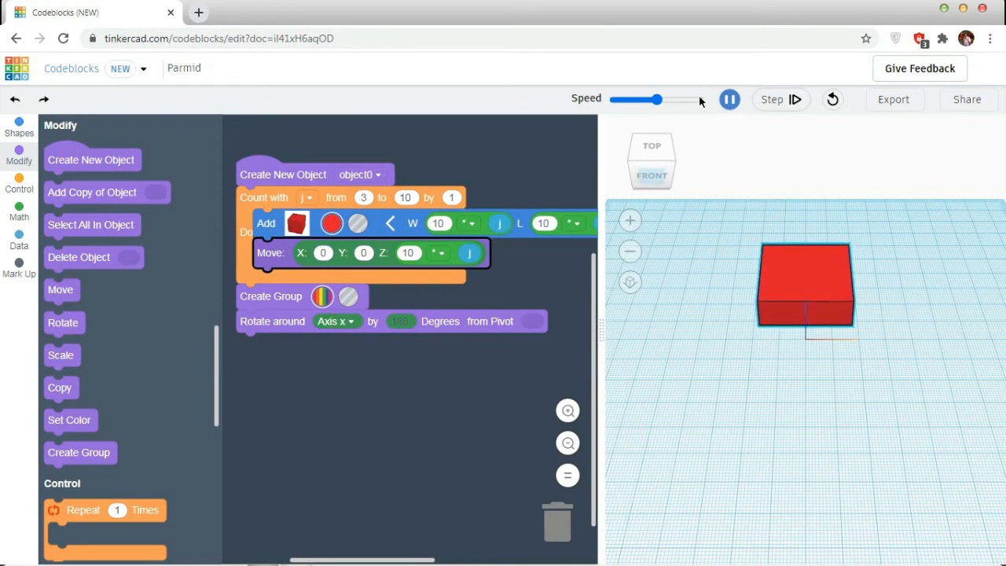
{"action": "left_click_drag", "start_coordinate": [635, 101], "coordinate": [698, 101]}
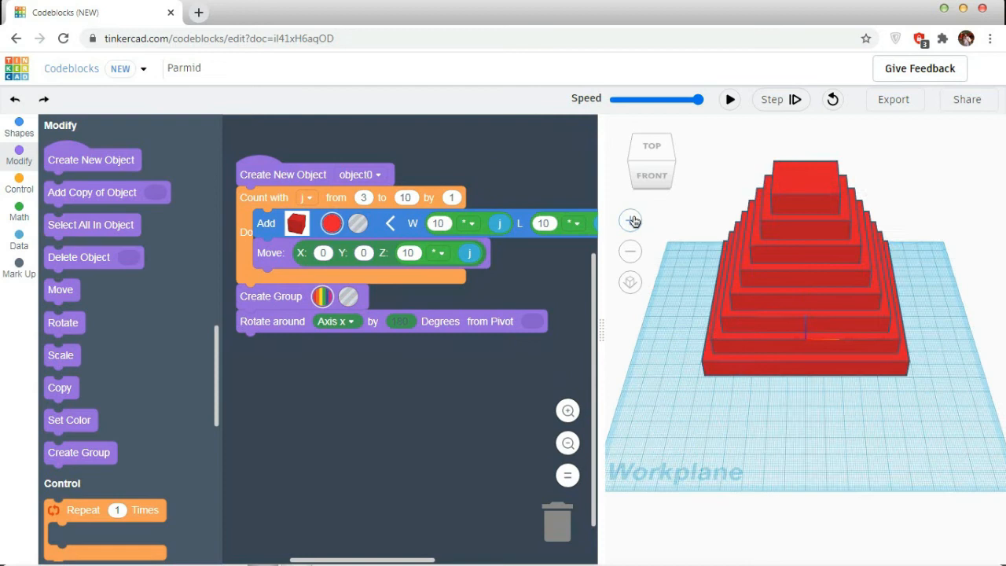
{"action": "left_click", "coordinate": [19, 127]}
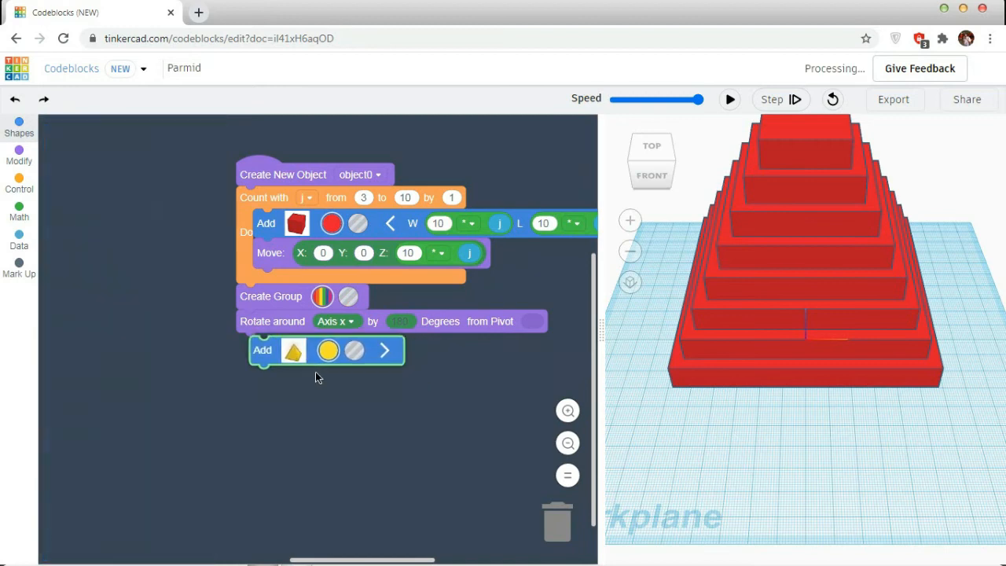
Add a four-sided Pyramid block with Move and Scale blocks after the rotation
{"action": "left_click", "coordinate": [292, 349]}
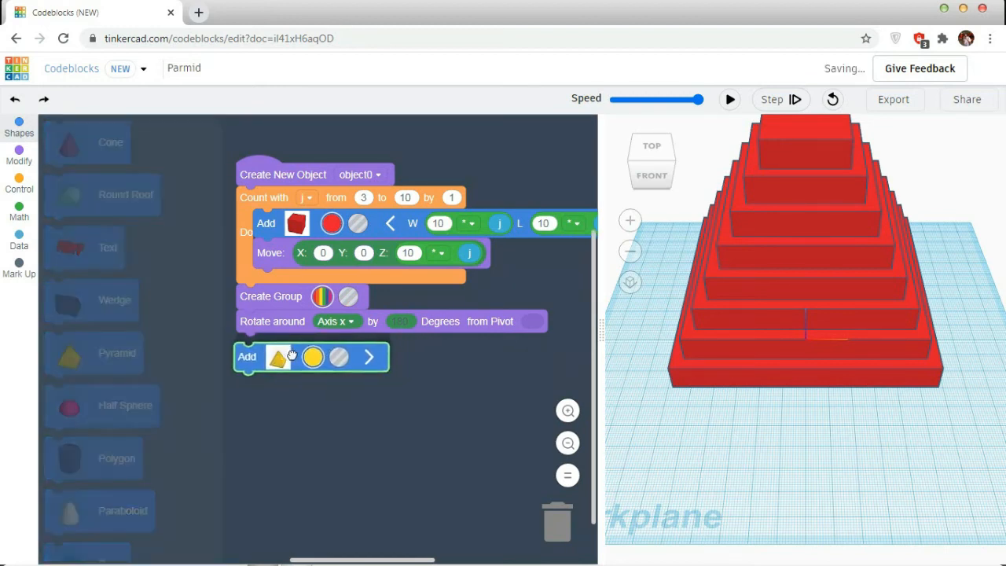
{"action": "left_click", "coordinate": [369, 357]}
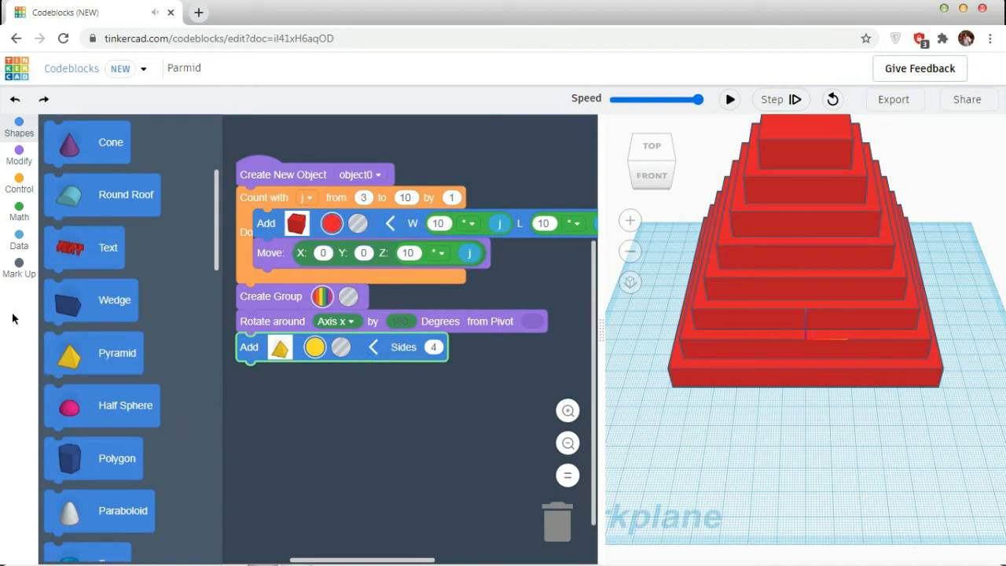
{"action": "left_click", "coordinate": [19, 156]}
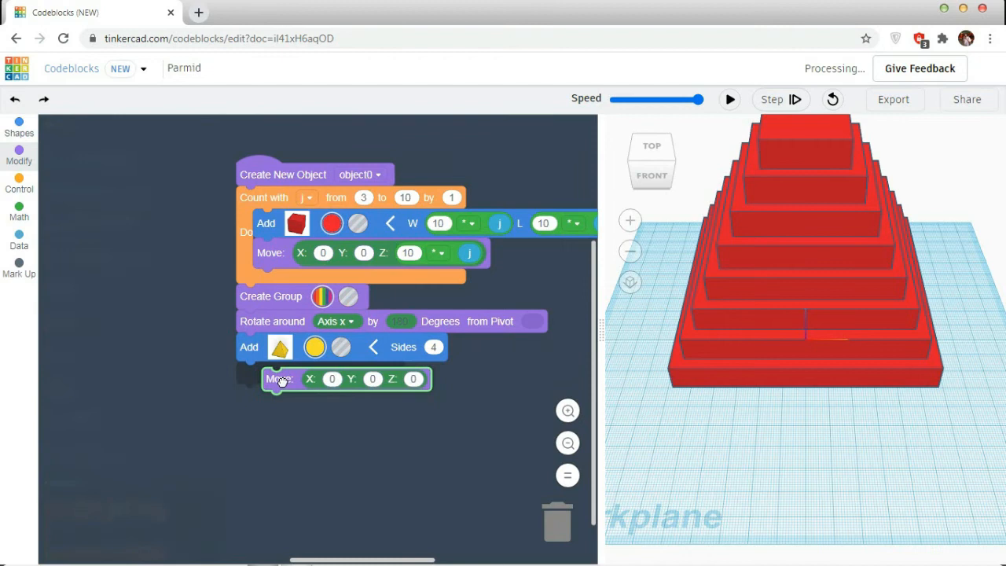
{"action": "left_click", "coordinate": [19, 155]}
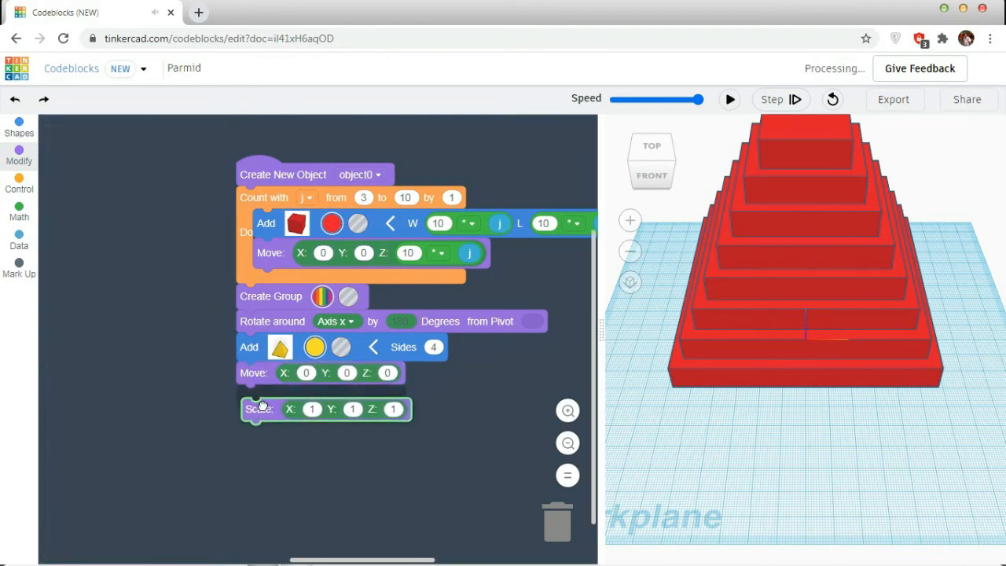
{"action": "left_click", "coordinate": [19, 156]}
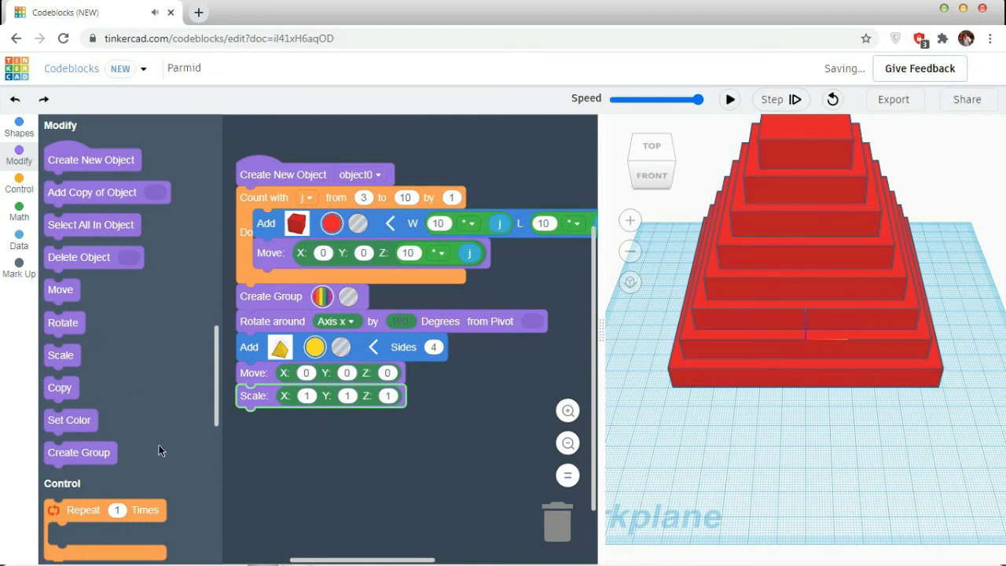
Set the pyramid's Move Z to 115 and its scale to 1.5, 1.5, 1.1
{"action": "left_click", "coordinate": [385, 373]}
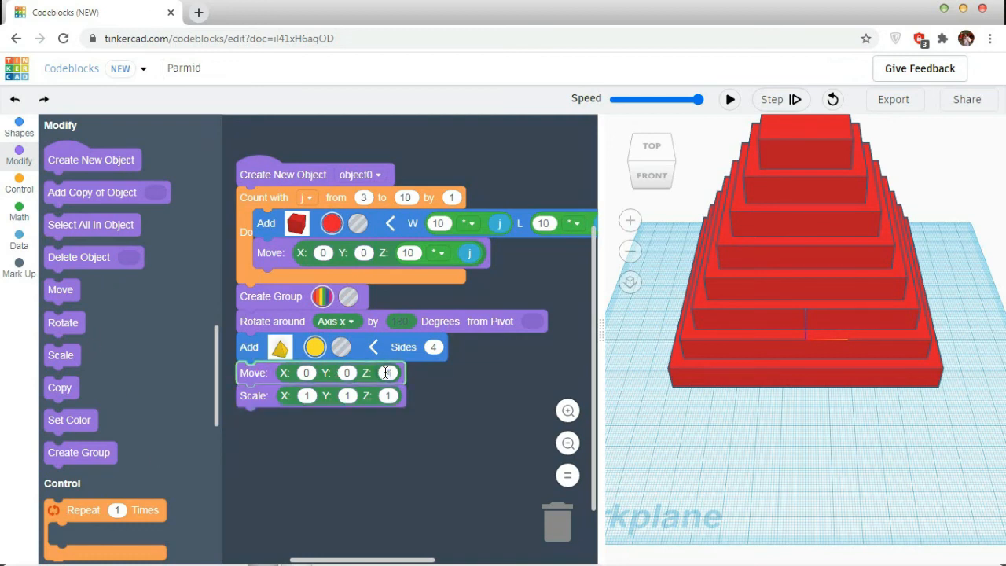
{"action": "type", "text": "-115"}
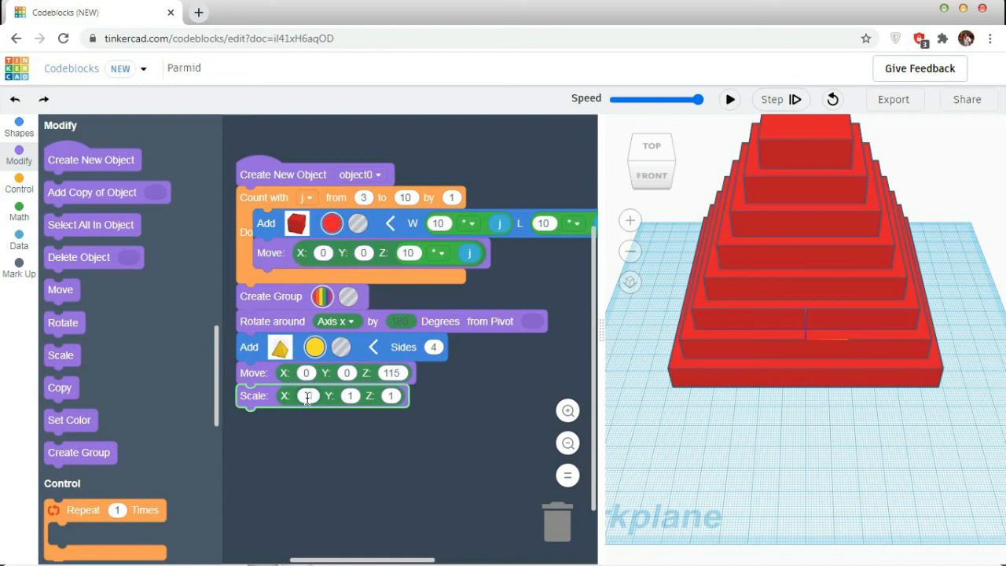
{"action": "type", "text": "15"}
{"action": "type", "text": ".1"}
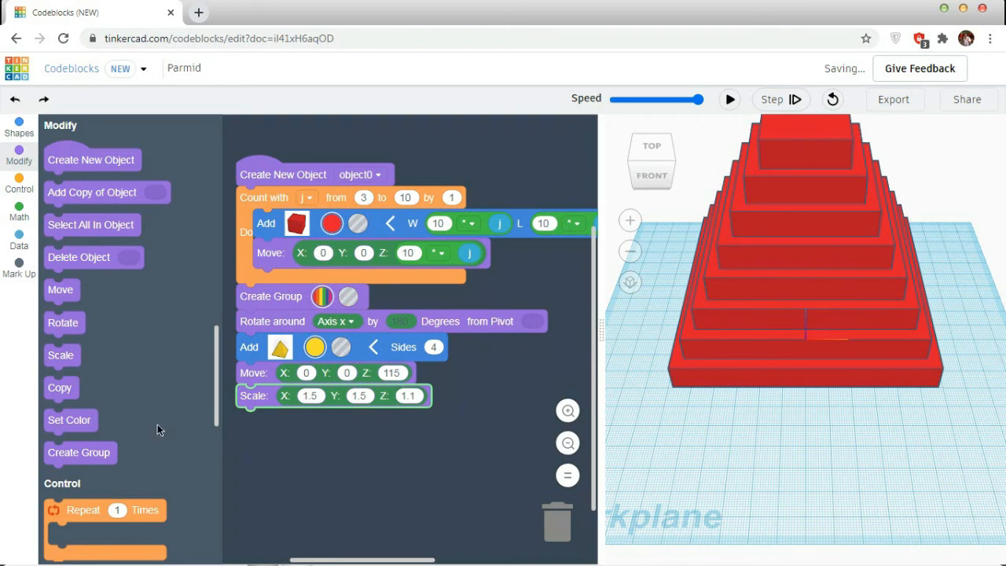
{"action": "mouse_move", "coordinate": [76, 453]}
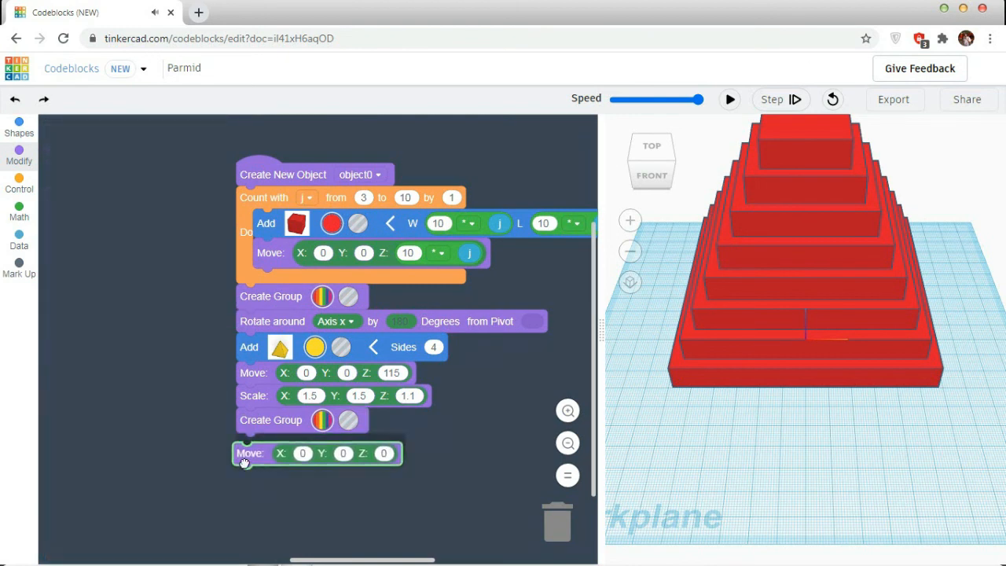
End the script with Create Group and a Move by 0, 0, -20
{"action": "left_click", "coordinate": [19, 154]}
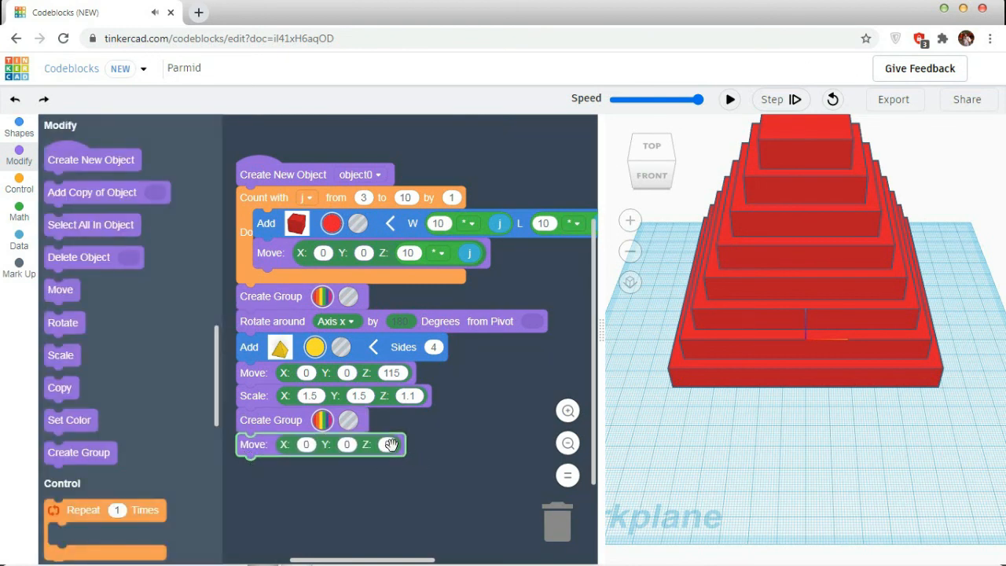
{"action": "left_click", "coordinate": [390, 443]}
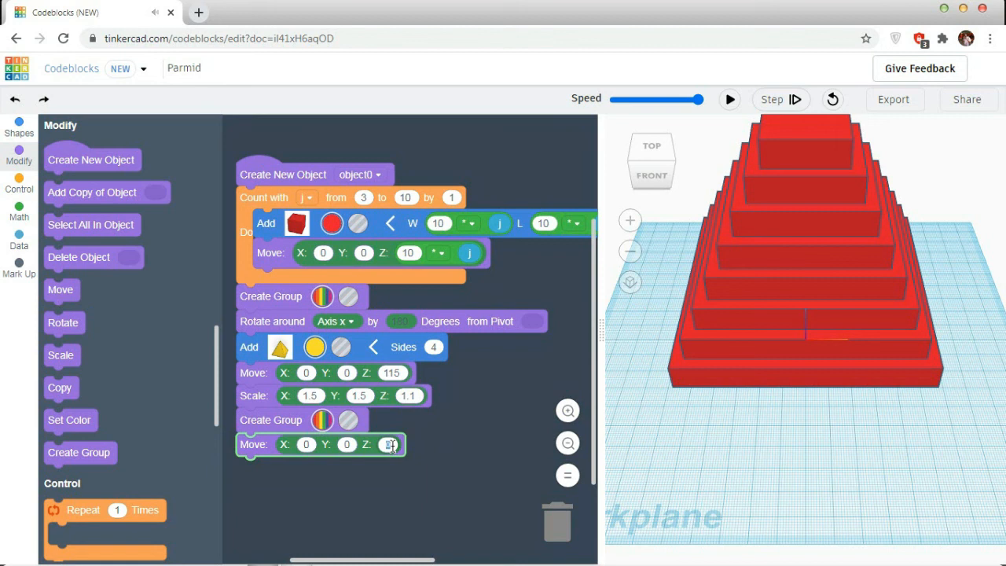
{"action": "type", "text": "-20"}
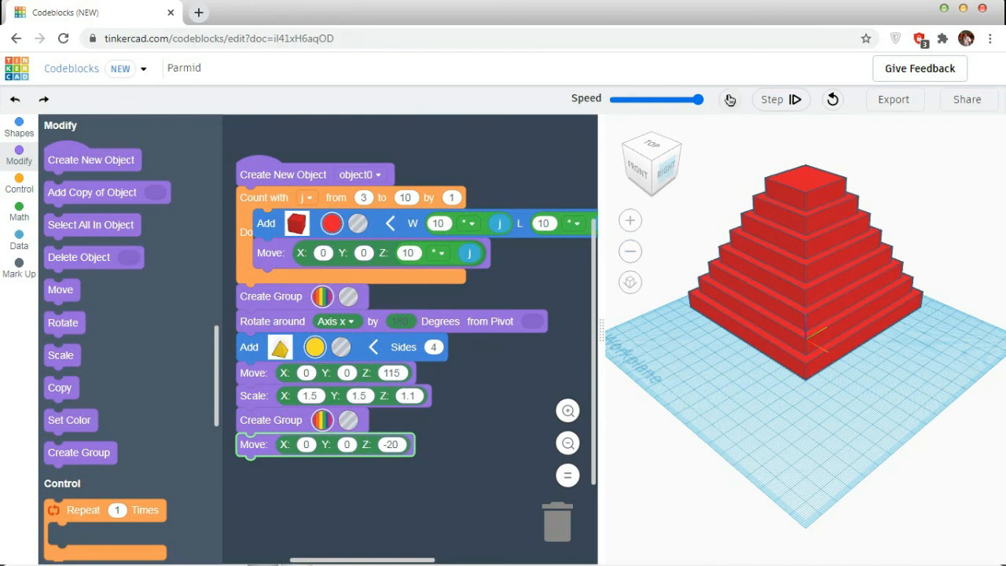
Run the program to stack the red boxes with the yellow pyramid cap on top
{"action": "left_click", "coordinate": [730, 99]}
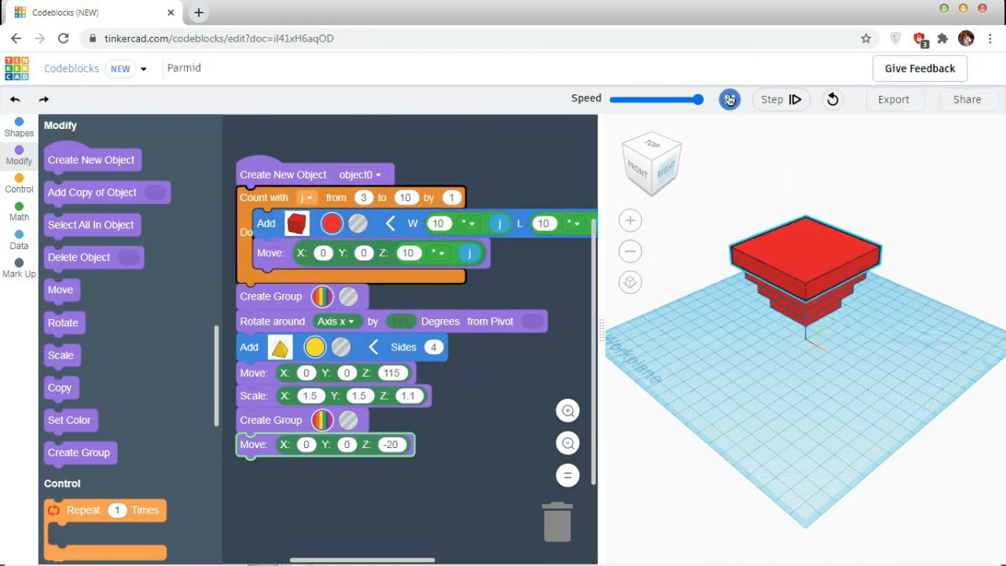
{"action": "left_click", "coordinate": [729, 99]}
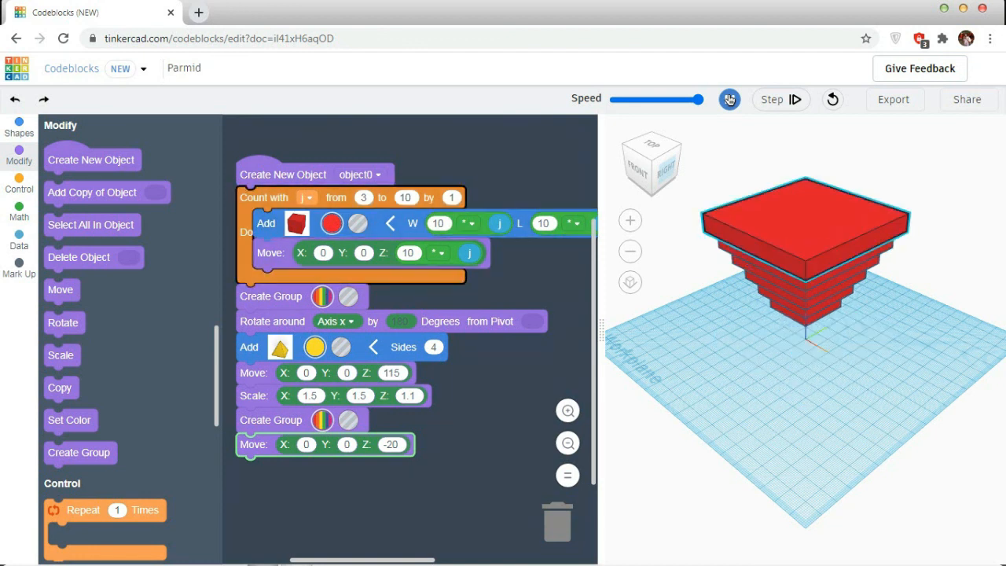
{"action": "left_click", "coordinate": [729, 99]}
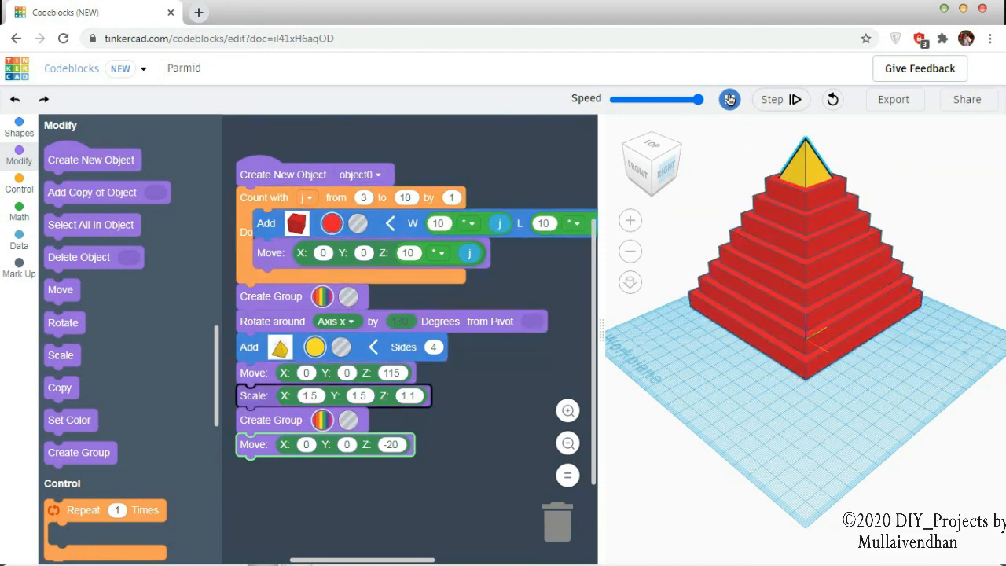